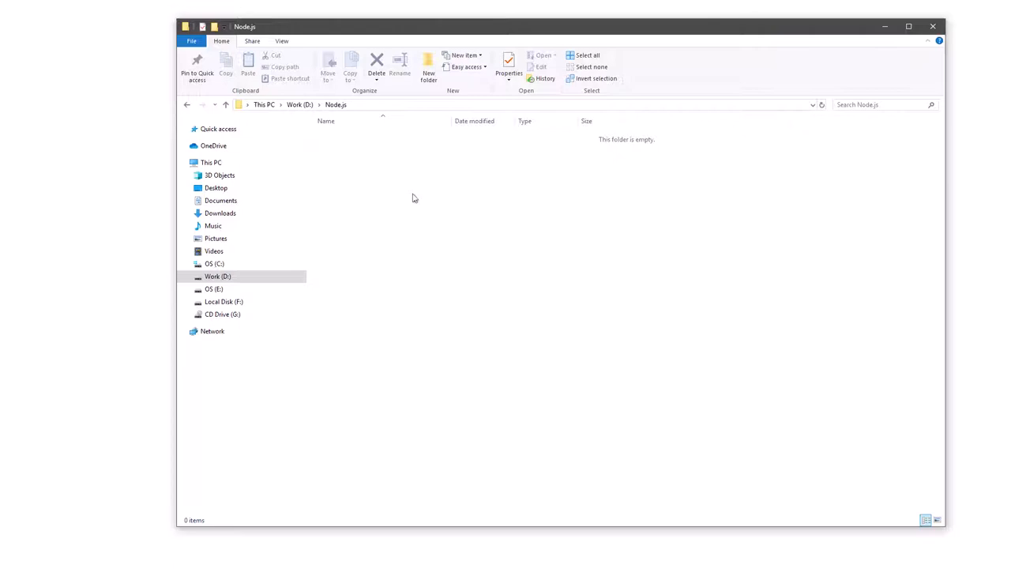
{"action": "mouse_move", "coordinate": [304, 354]}
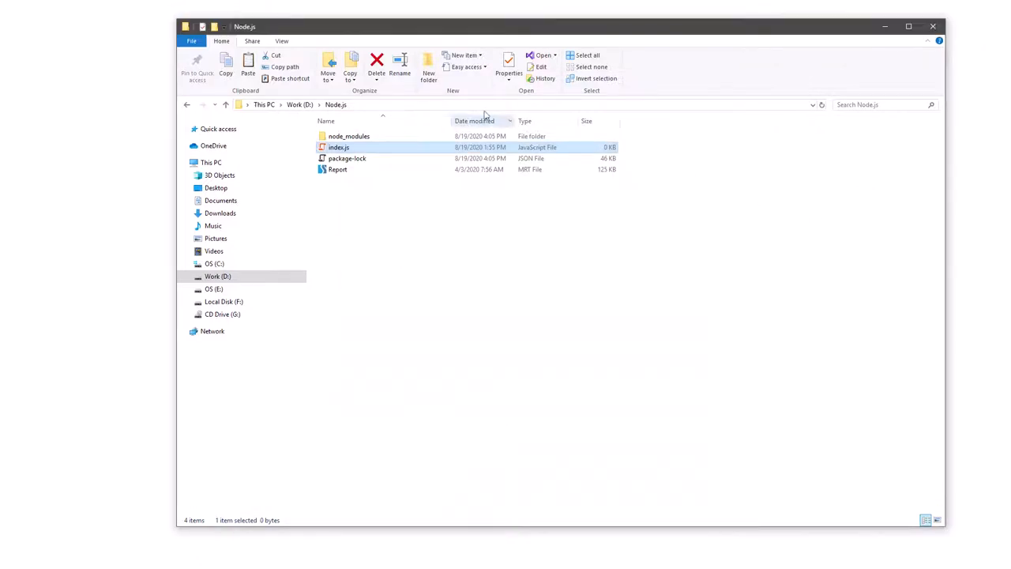
Step: In index.js, require 'stimulsoft-reports-js' and create a new Stimulsoft report object
{"action": "double_click", "coordinate": [338, 147]}
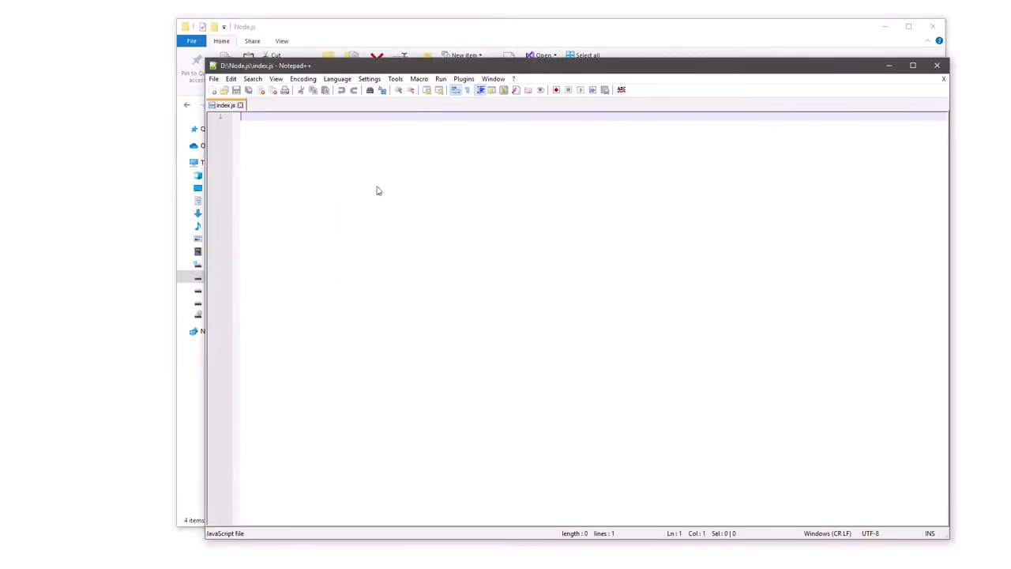
{"action": "type", "text": "var Stimulsoft = require"}
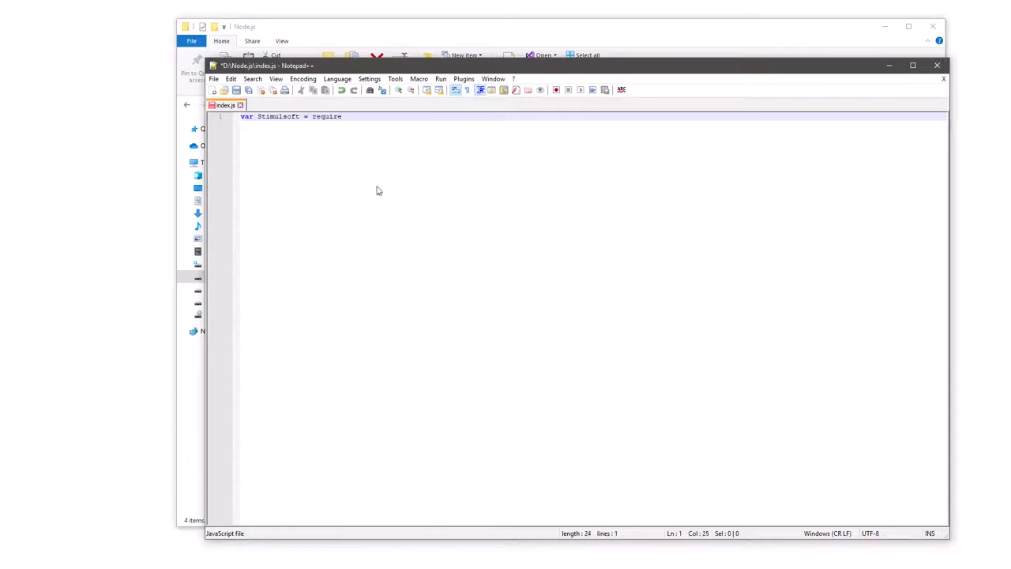
{"action": "type", "text": "('stimulsoft-reports-js');"}
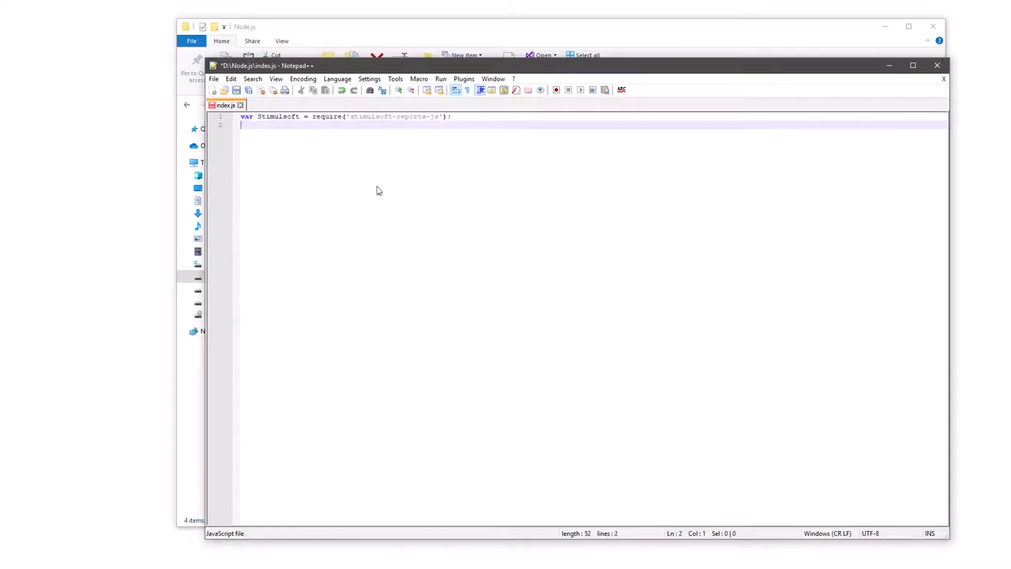
{"action": "type", "text": "var report = new Stimulsoft.Report.StiReport.createNewReport();"}
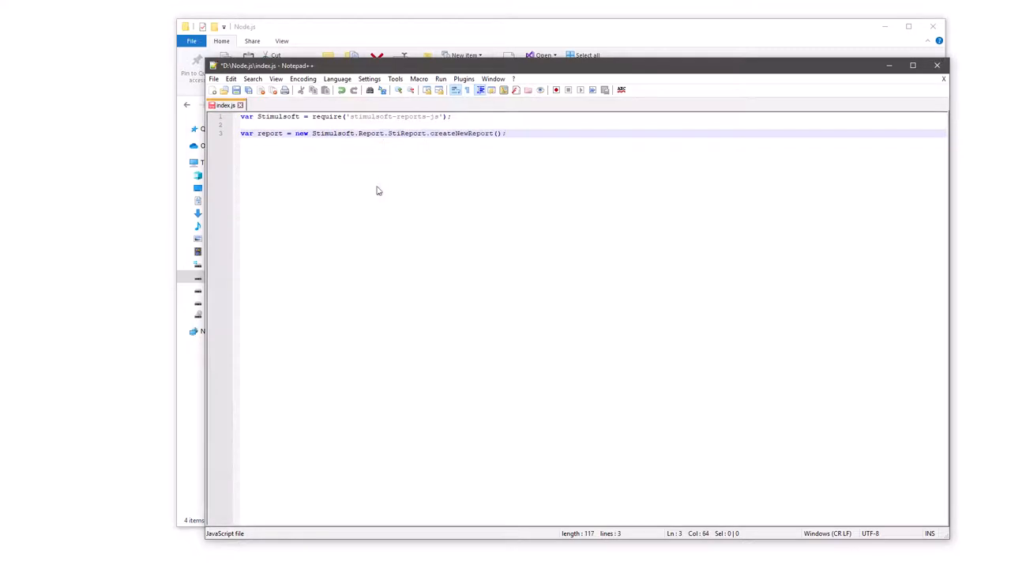
Step: Add report.loadFile("Report.mrt") and report.saveFile("ReportCopy.mrt") lines
{"action": "type", "text": "report.loadFile()"}
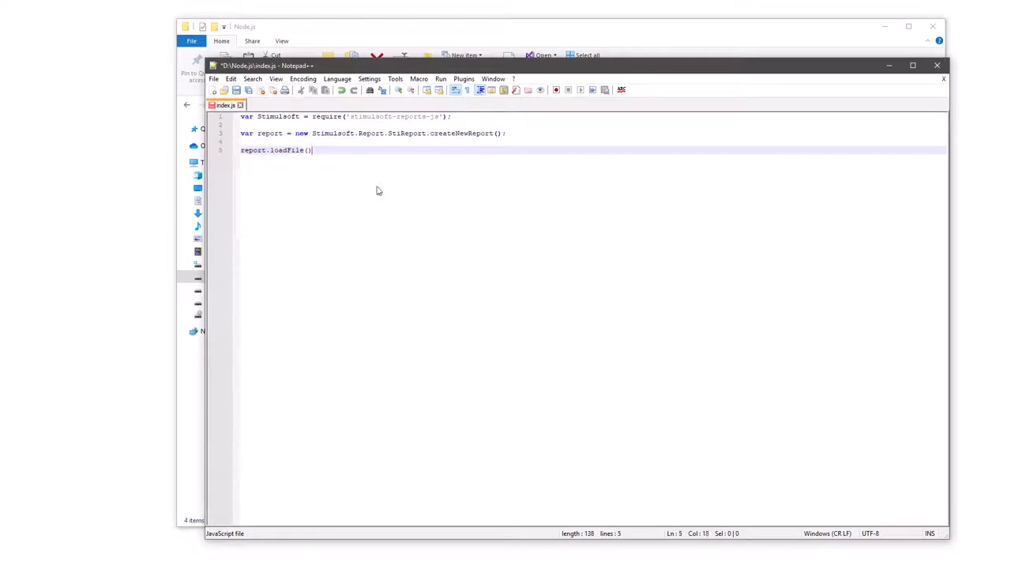
{"action": "type", "text": "\"Report.mrt\";"}
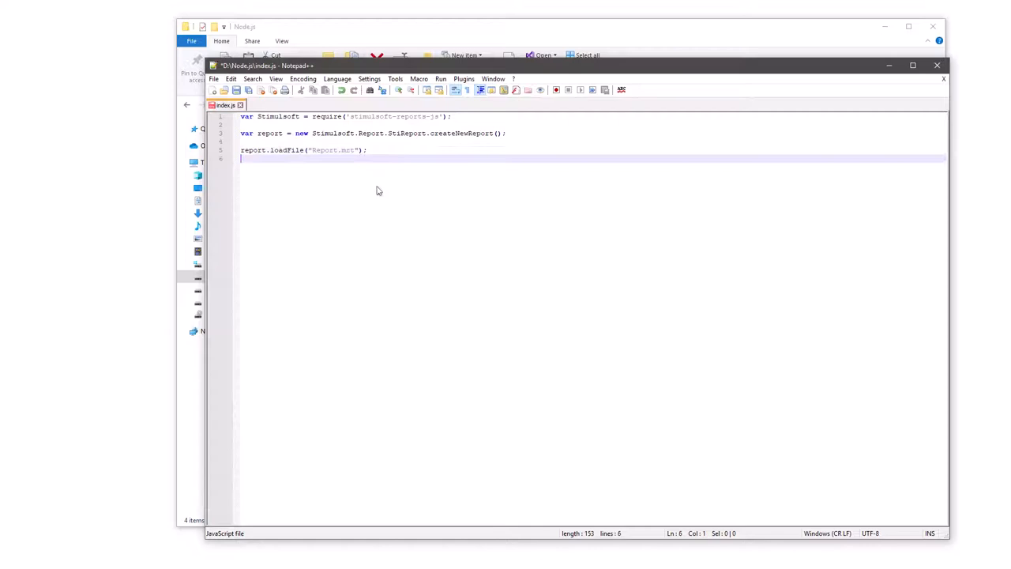
{"action": "type", "text": "report.saveFile(\"ReportCopy\");"}
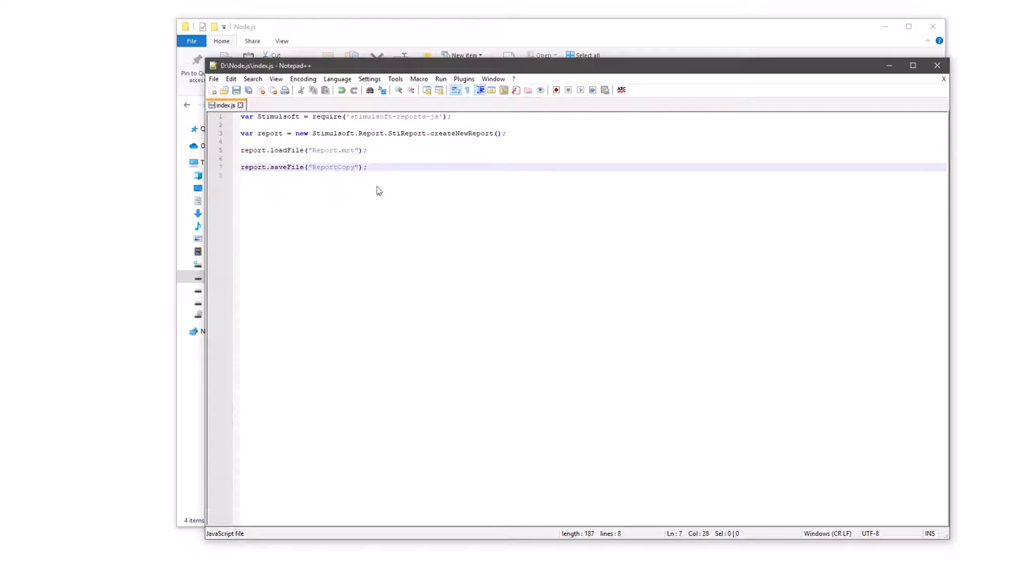
{"action": "type", "text": ".mrt"}
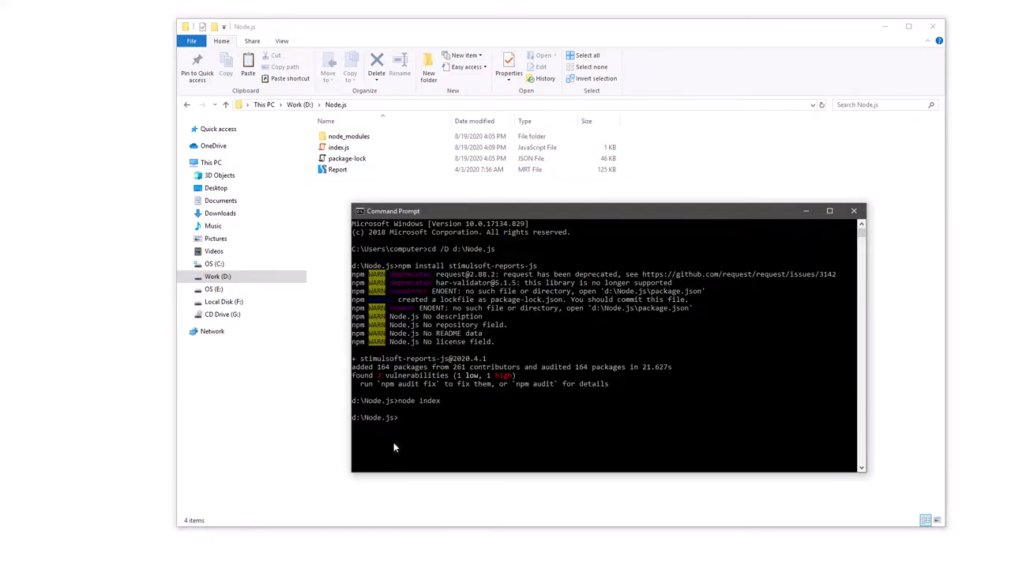
Step: Run node index in Command Prompt to produce ReportCopy.mrt
{"action": "type", "text": "node index"}
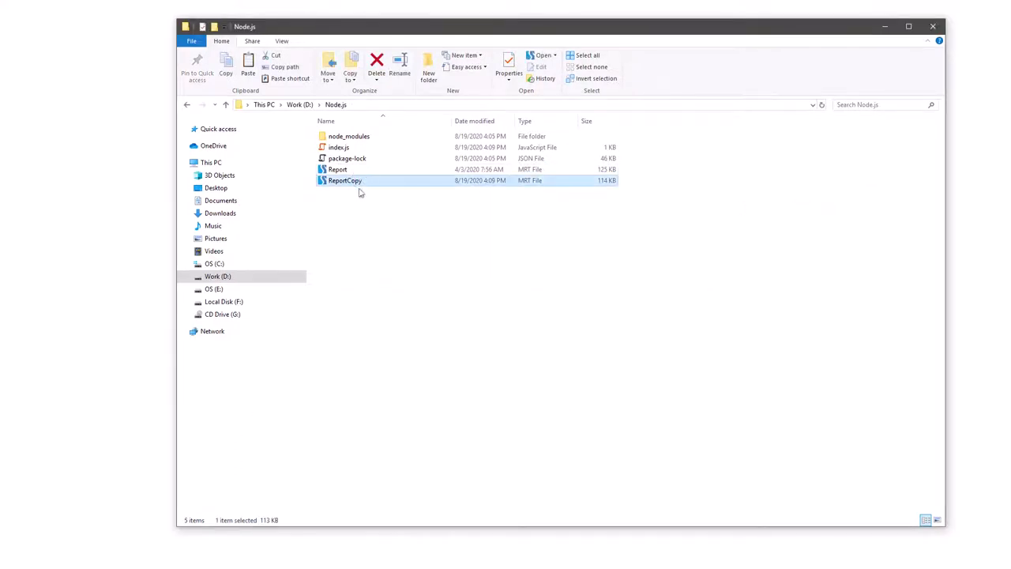
{"action": "mouse_move", "coordinate": [351, 183]}
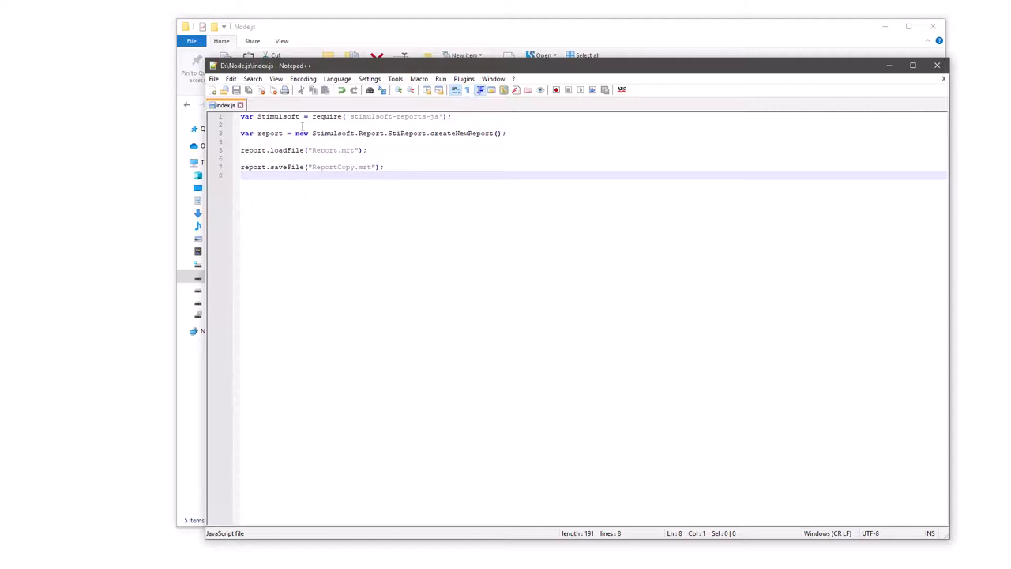
Step: Add the StiFontCollection.addOpentype call and remove the createNewReport call
{"action": "type", "text": "Stimulsoft.Base.StiFontCollection.addOpentype"}
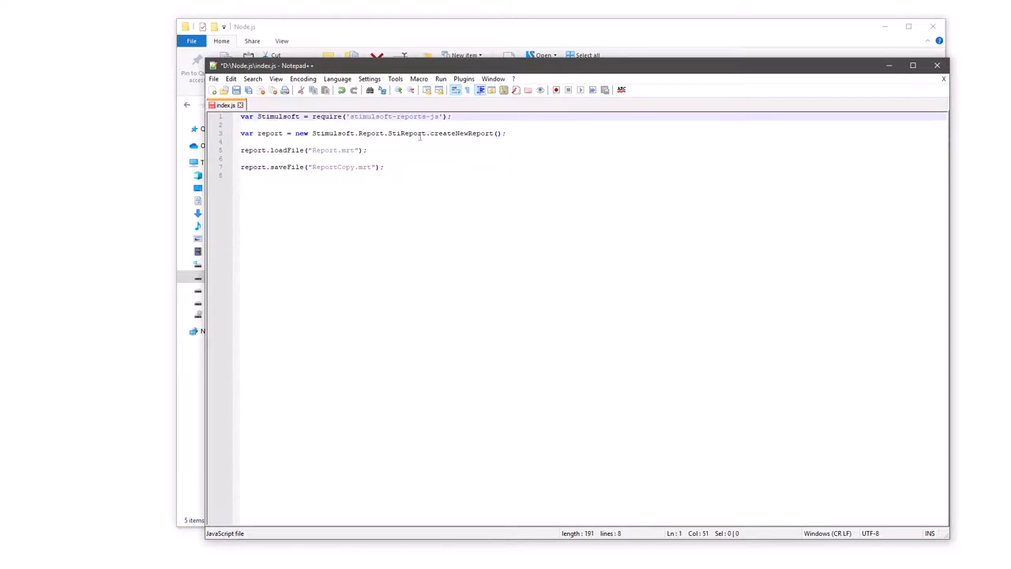
{"action": "double_click", "coordinate": [462, 133]}
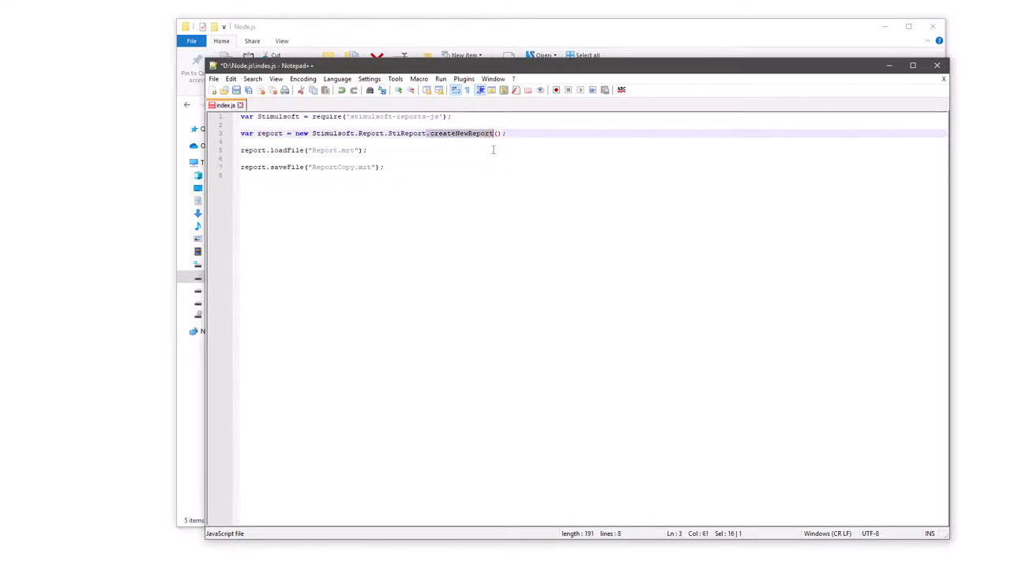
{"action": "key", "text": "Delete"}
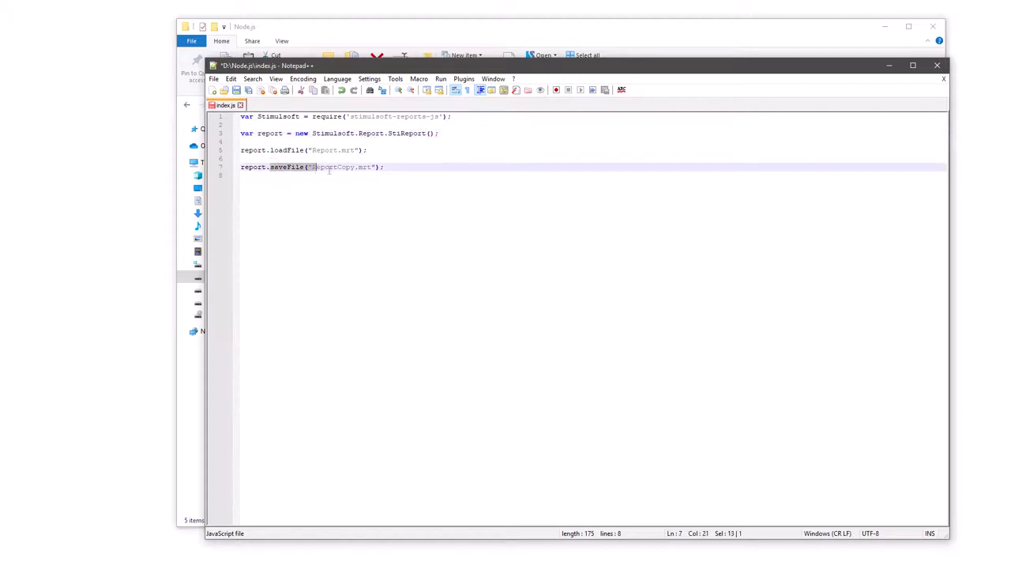
Step: Add report.renderAsync logging 'Report rendered. Pages count:' and start the export call
{"action": "type", "text": "report.renderAsync(() => {"}
{"action": "left_click", "coordinate": [592, 176]}
{"action": "type", "text": "console.log('"}
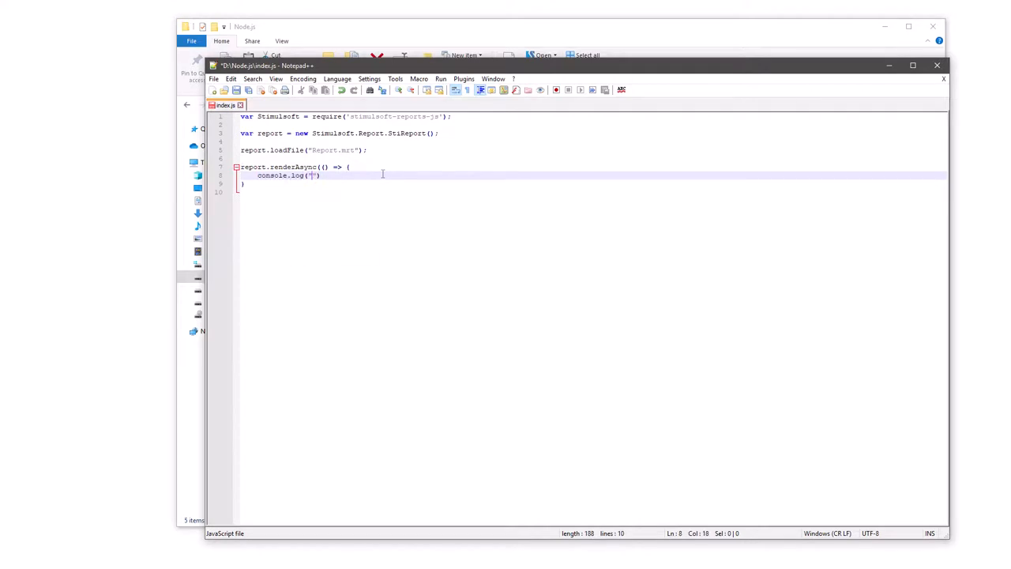
{"action": "type", "text": "Report rendered. Pages count:"}
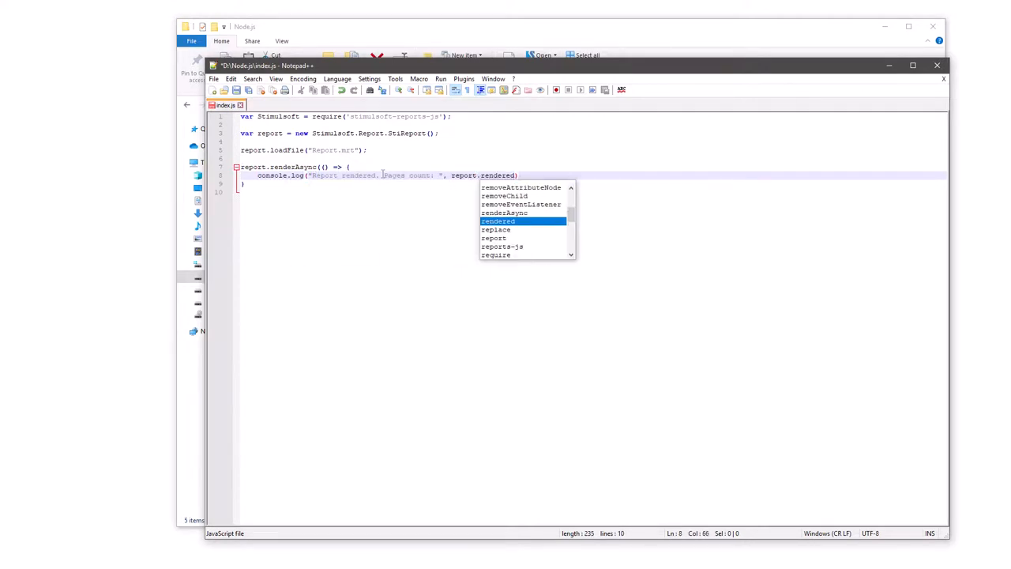
{"action": "type", "text": "Pages.count"}
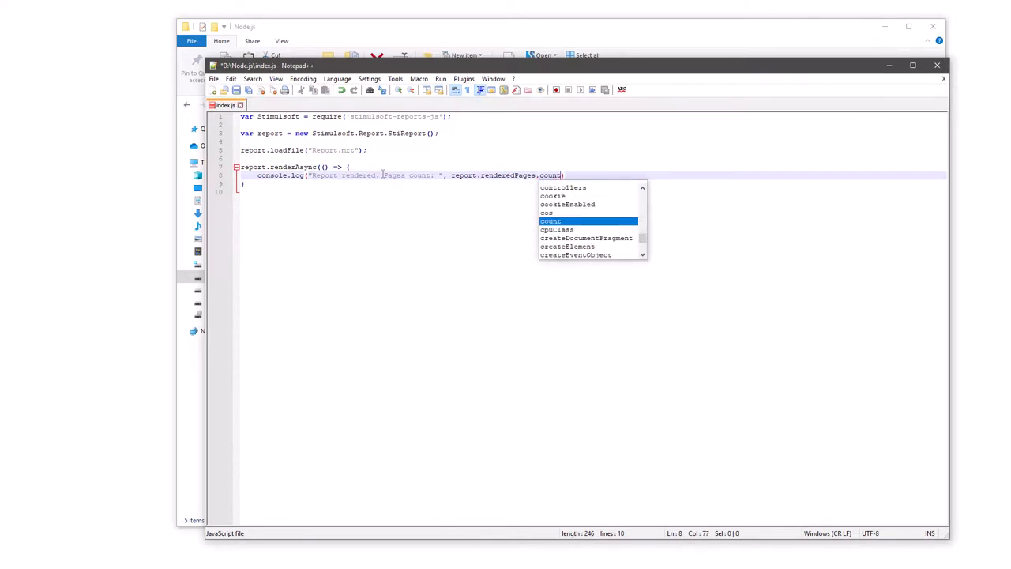
{"action": "type", "text": "report.exportDocumentAsync((pdfData) => {"}
{"action": "type", "text": "var buffer"}
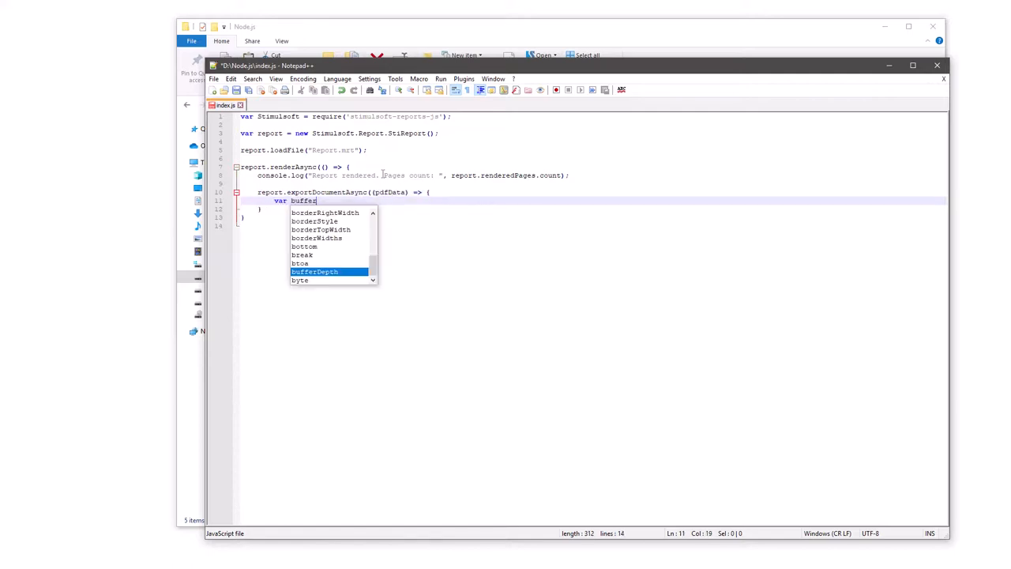
Step: Write pdfData via Buffer.from into './Report.pdf' with fs.writeFileSync
{"action": "type", "text": "= Buffer.from("}
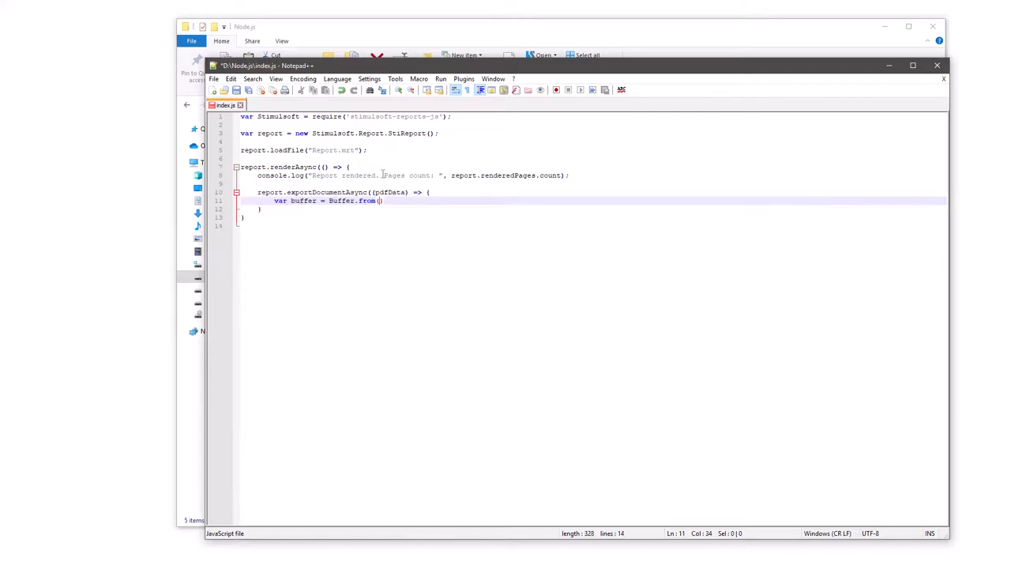
{"action": "type", "text": "pdfData"}
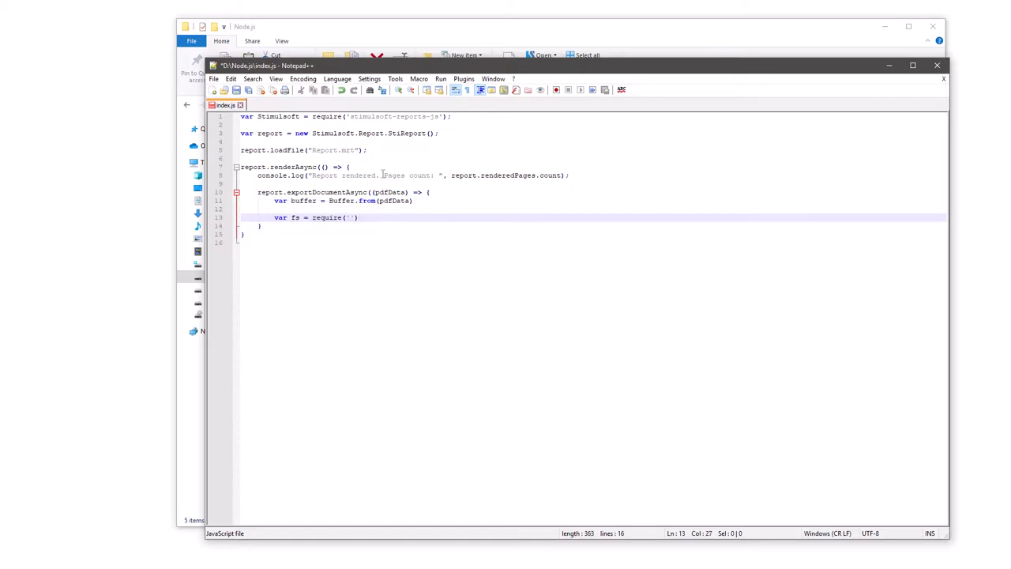
{"action": "type", "text": "fs.write"}
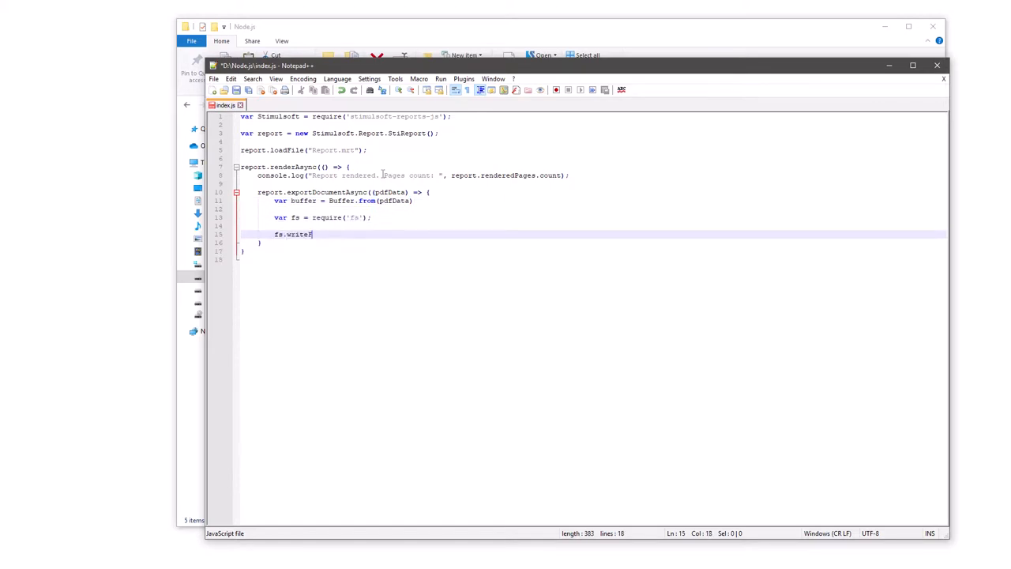
{"action": "type", "text": "FileSync('./Report.')"}
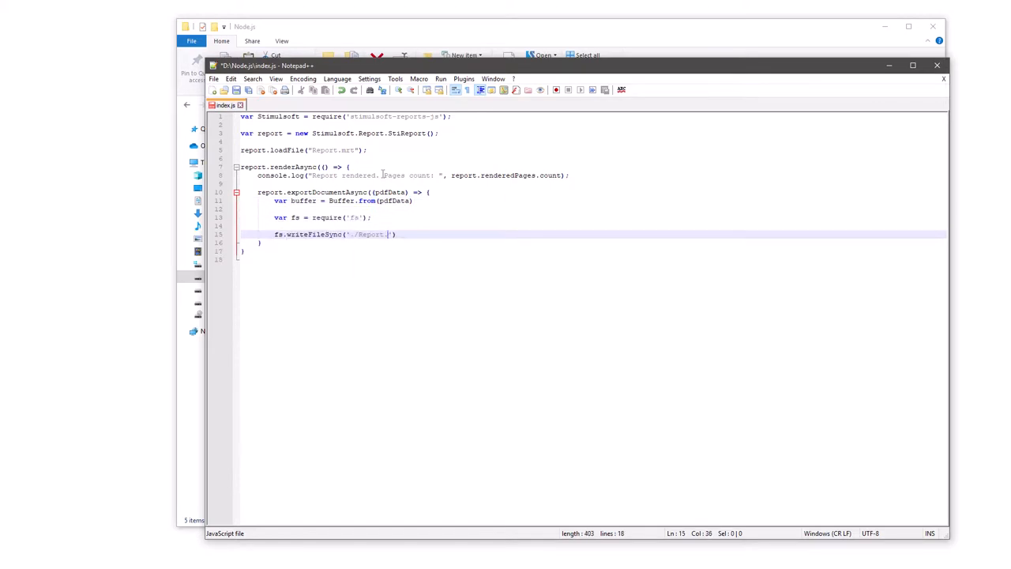
{"action": "type", "text": "pdf', buffer);"}
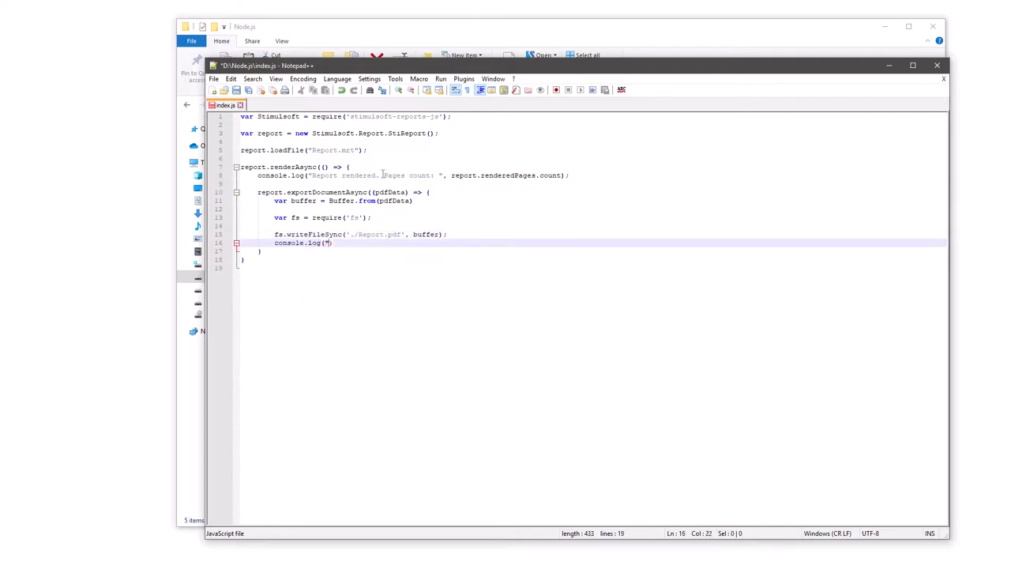
Step: Log 'Rendered report saved into PDF-file.' and pass Stimulsoft.Report.StiExportFormat.Pdf to the export
{"action": "type", "text": "Rendered report saved into PDF-file.\""}
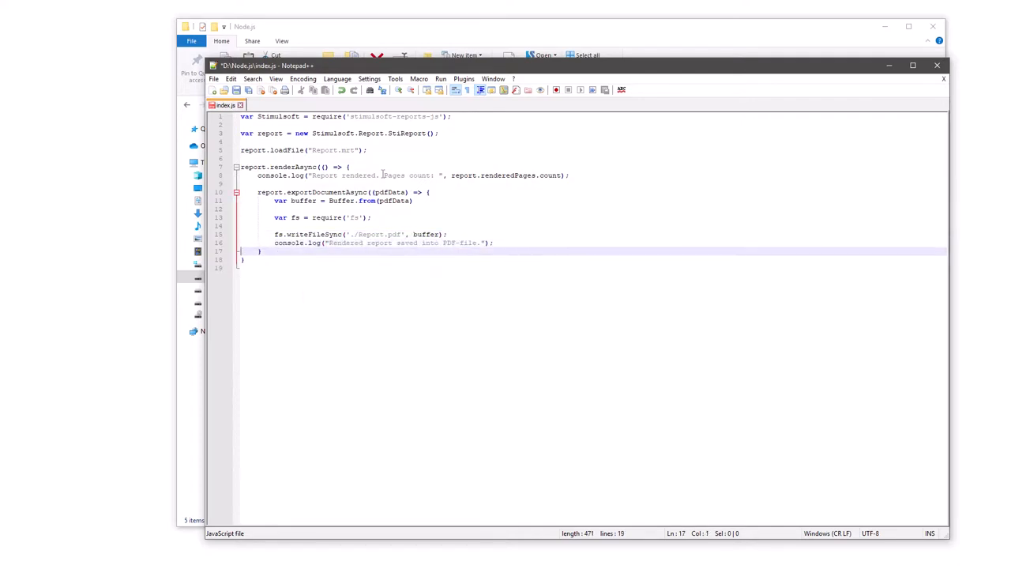
{"action": "type", "text": "Stimulsoft.Report.StiExportFormat.Pdf"}
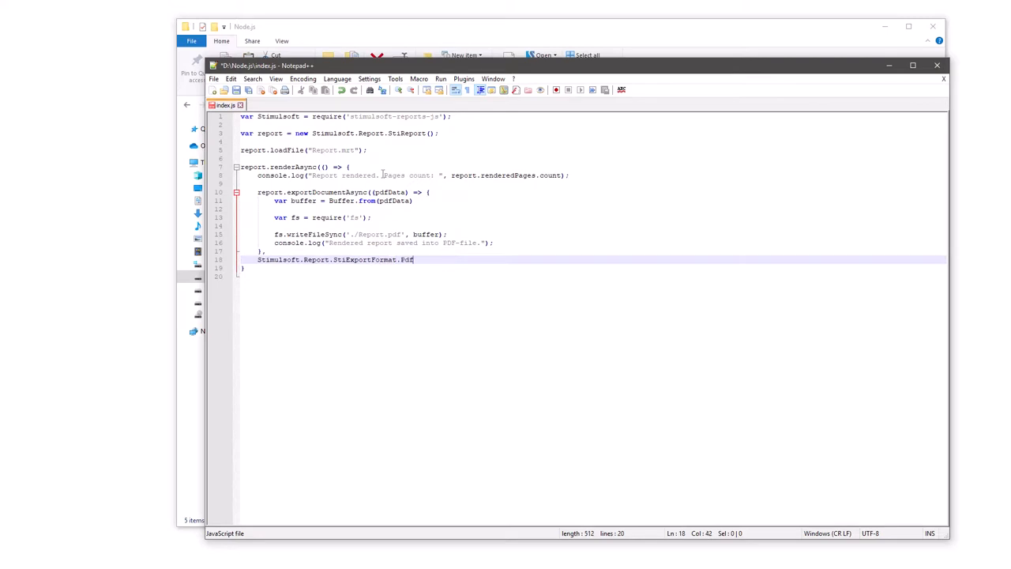
{"action": "type", "text": ");"}
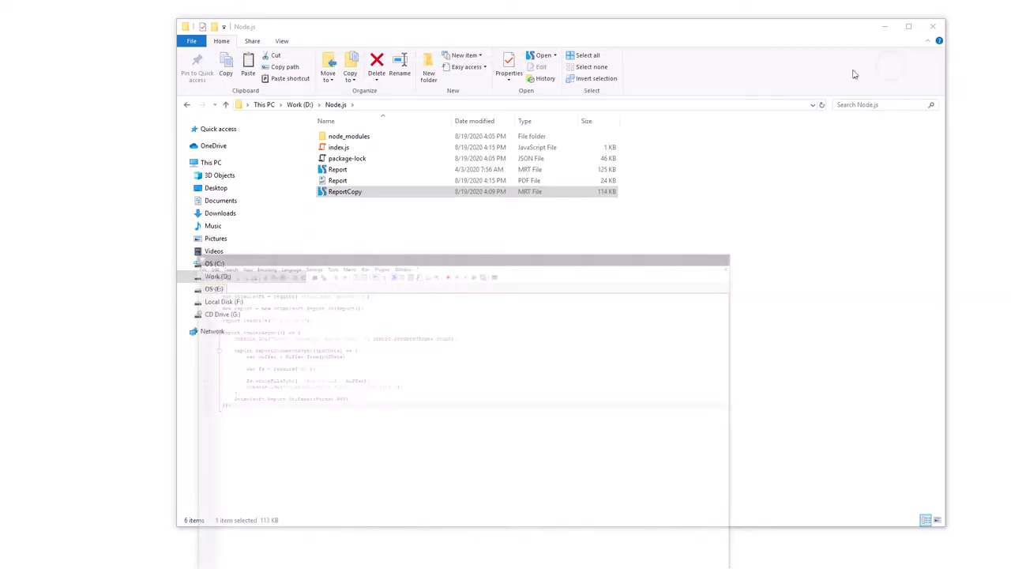
Step: Open the newly created Report.pdf from the Node.js folder in the browser
{"action": "left_click", "coordinate": [338, 180]}
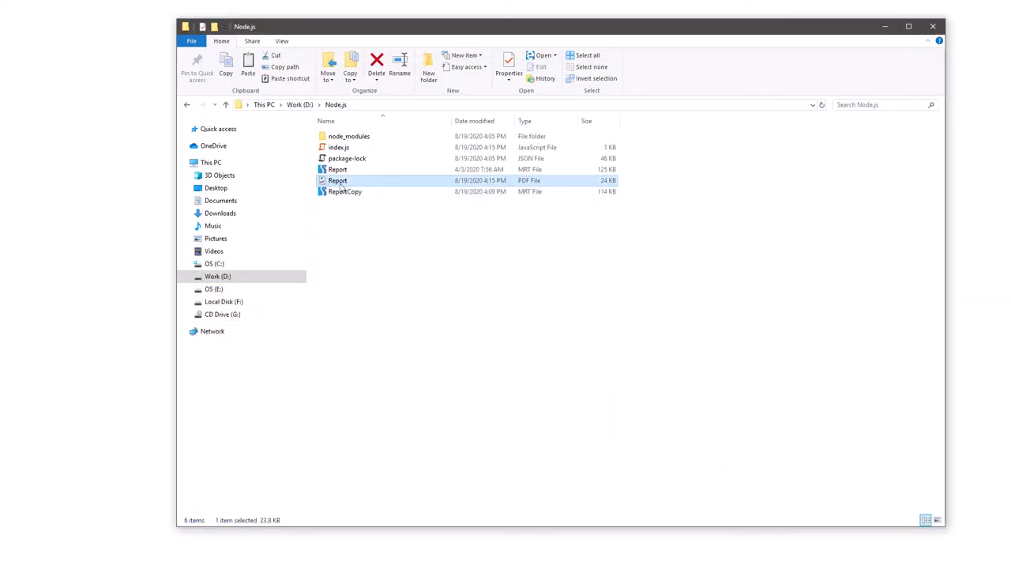
{"action": "double_click", "coordinate": [338, 180]}
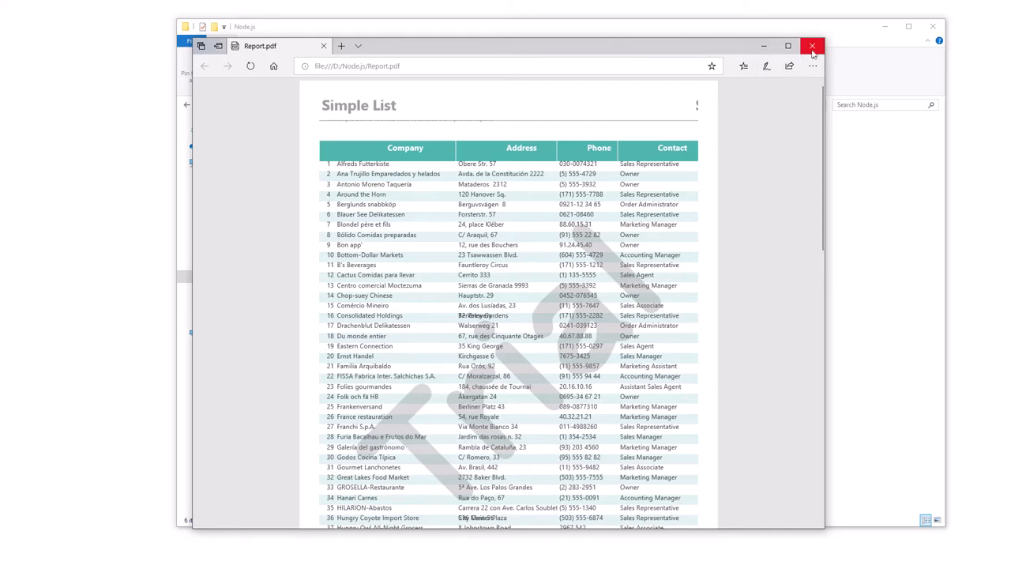
Step: Close the Edge window showing the Simple List Report.pdf
{"action": "left_click", "coordinate": [812, 46]}
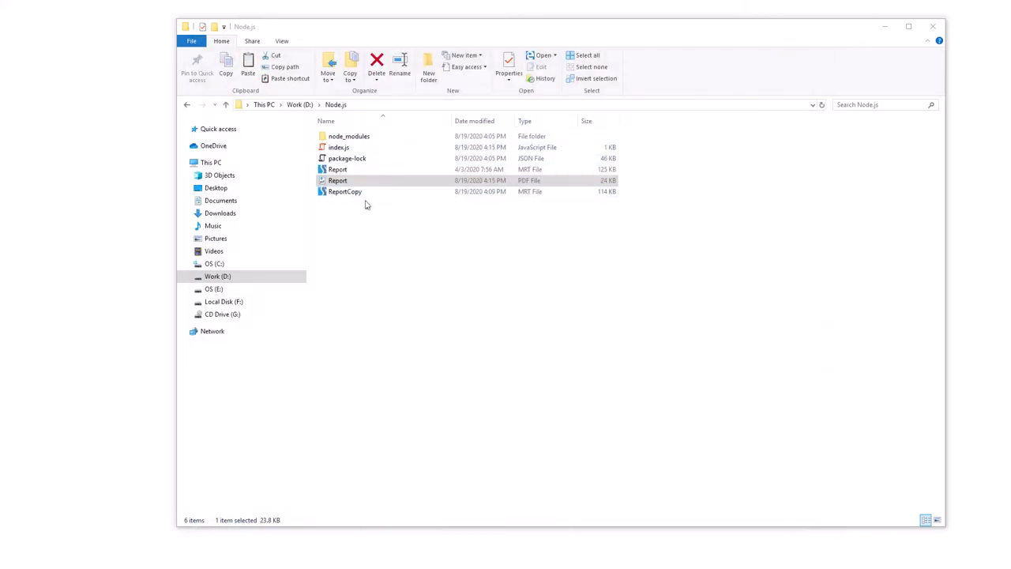